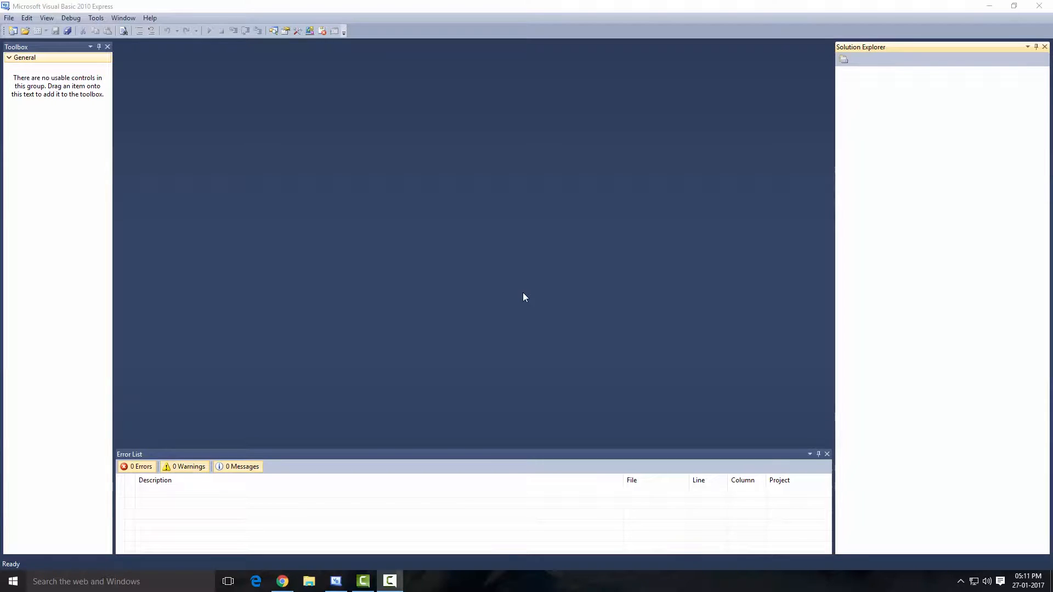
# Create a new Windows Forms Application project, WindowsApplication1, with a blank Form1.
pyautogui.click(9, 17)
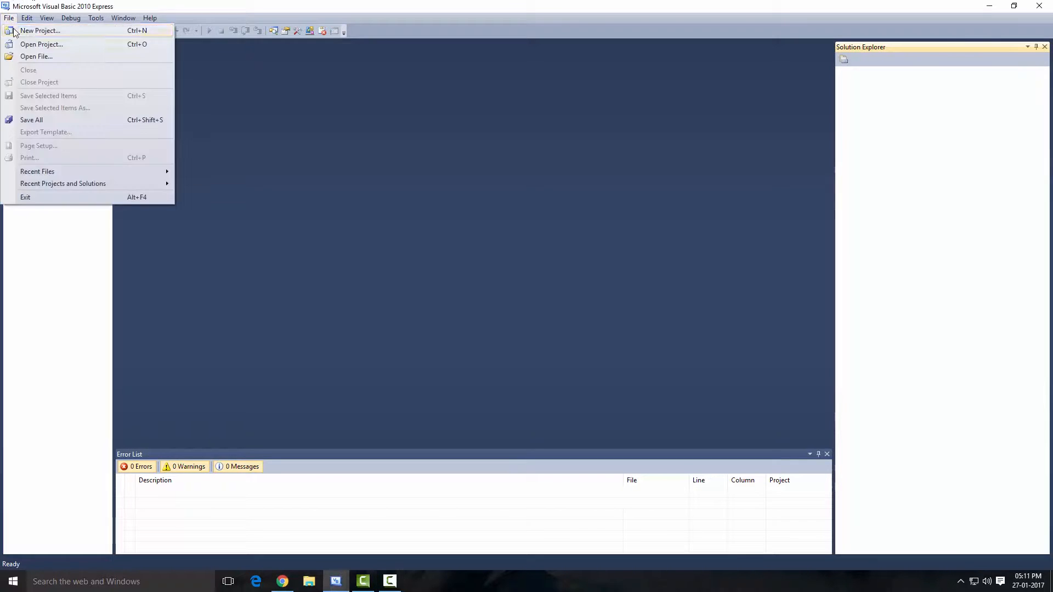
pyautogui.click(39, 30)
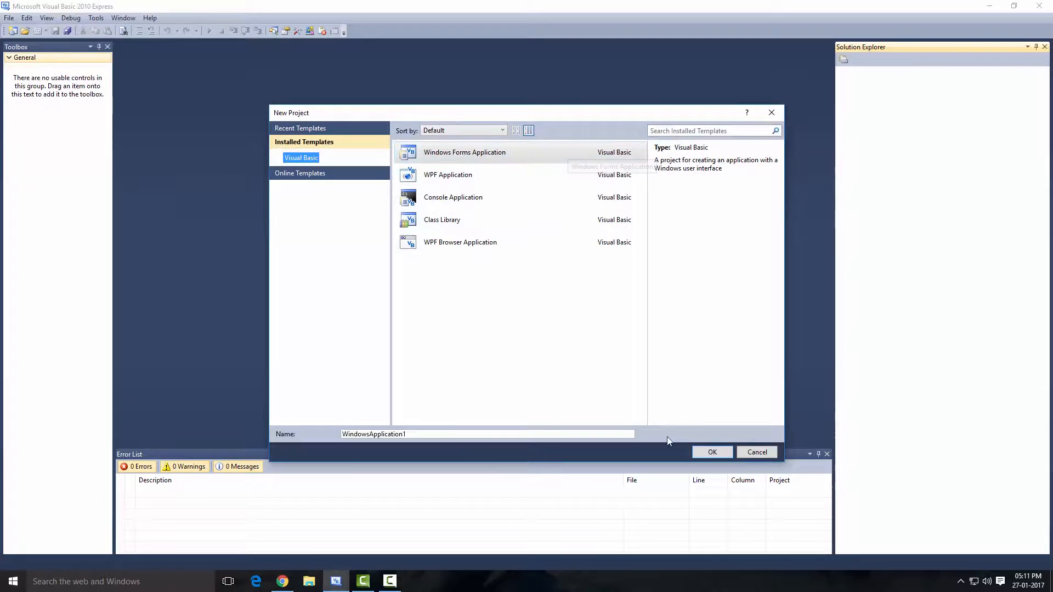
pyautogui.click(712, 452)
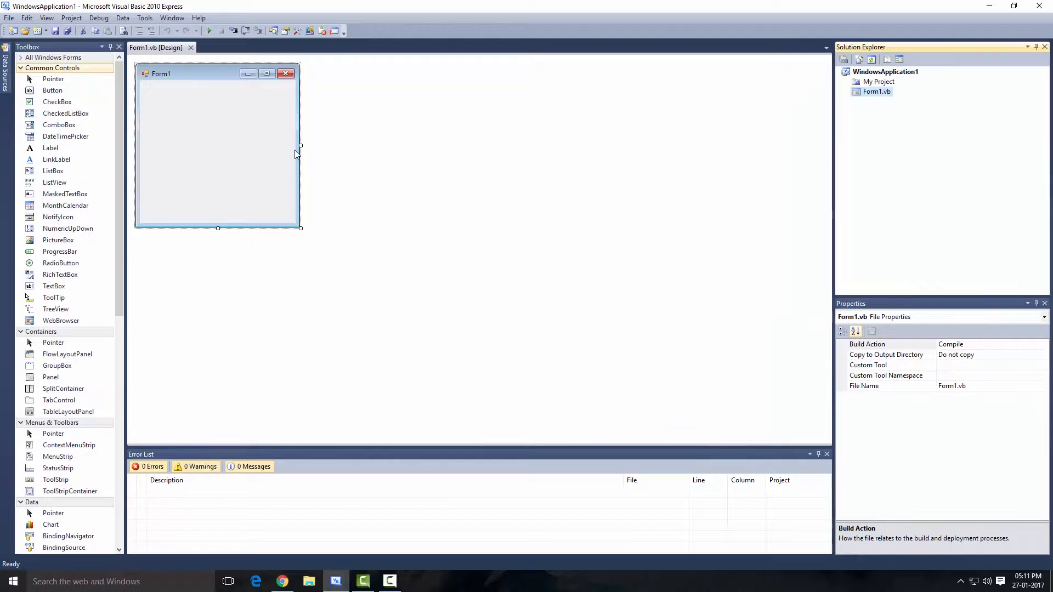
# Widen Form1 and caption the new button 'Read Sentences'.
pyautogui.moveTo(300, 146); pyautogui.dragTo(490, 146)
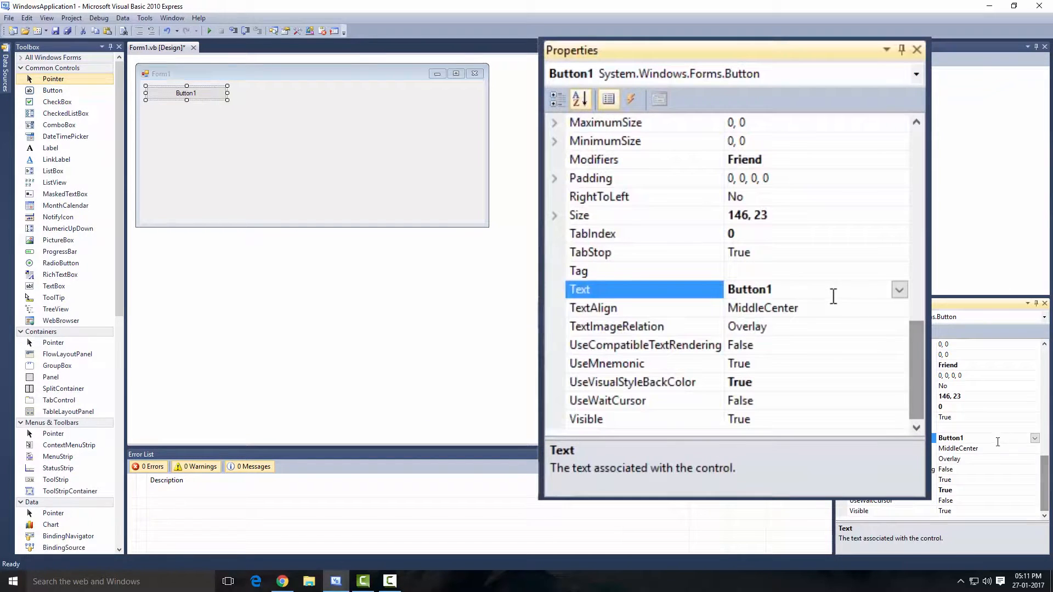
pyautogui.write('Read Sentences')
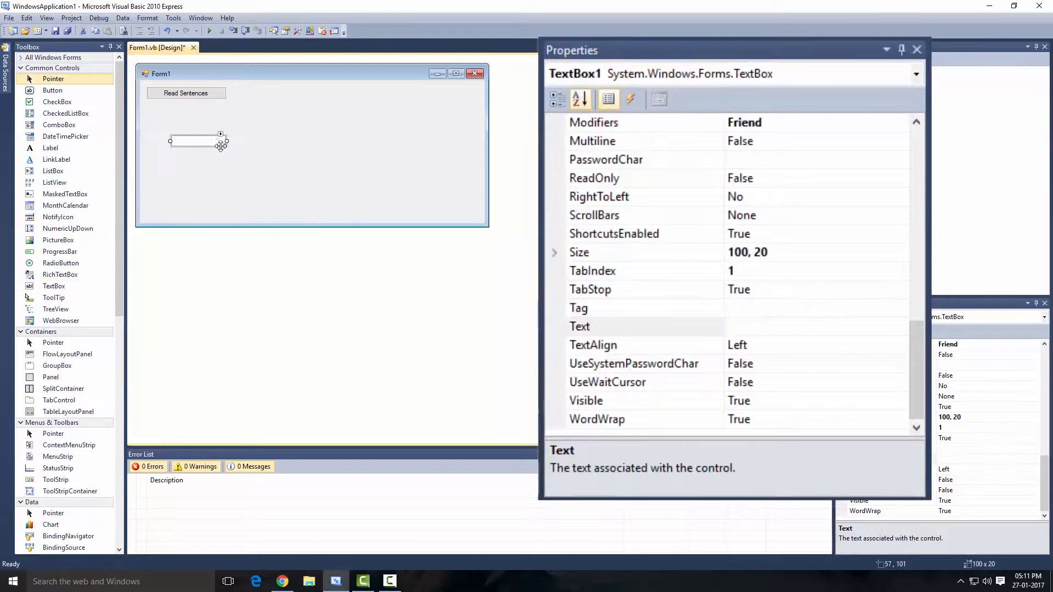
# Place a multiline text box under the button, stretched across the form's width.
pyautogui.moveTo(198, 141); pyautogui.dragTo(175, 109)
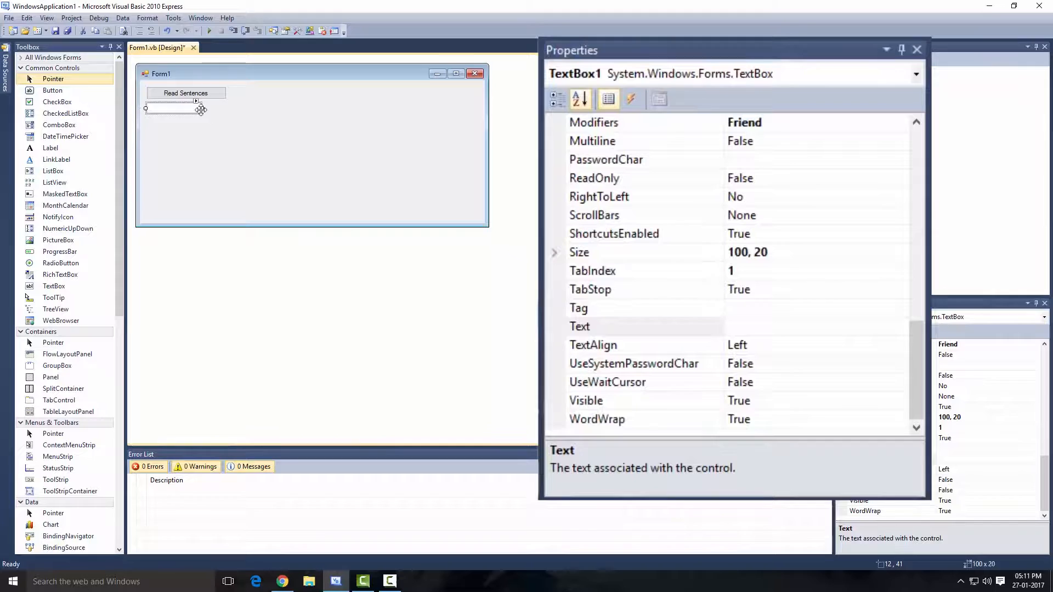
pyautogui.moveTo(200, 109); pyautogui.dragTo(476, 108)
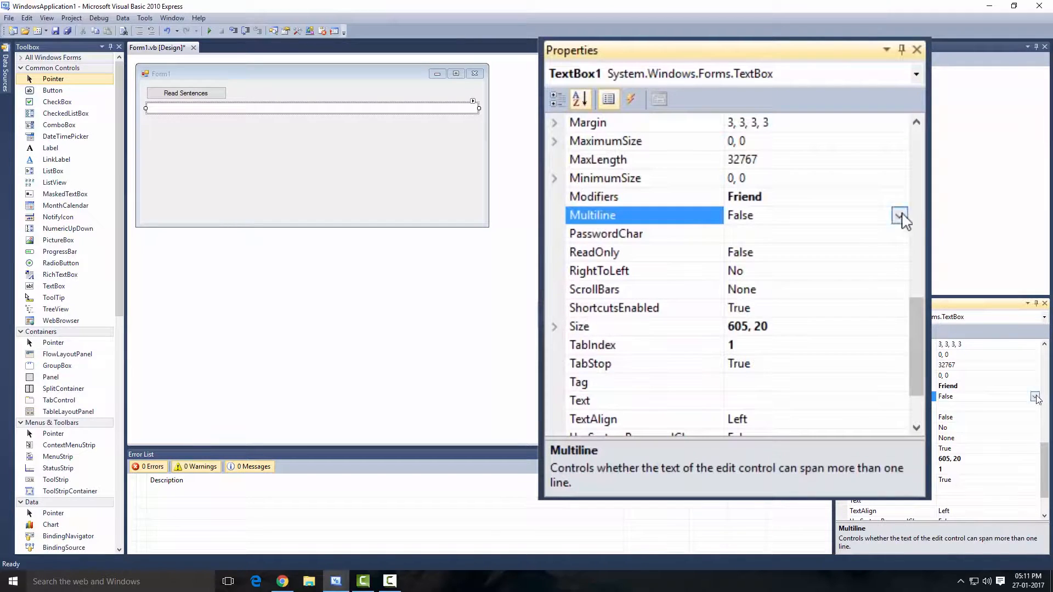
pyautogui.click(900, 215)
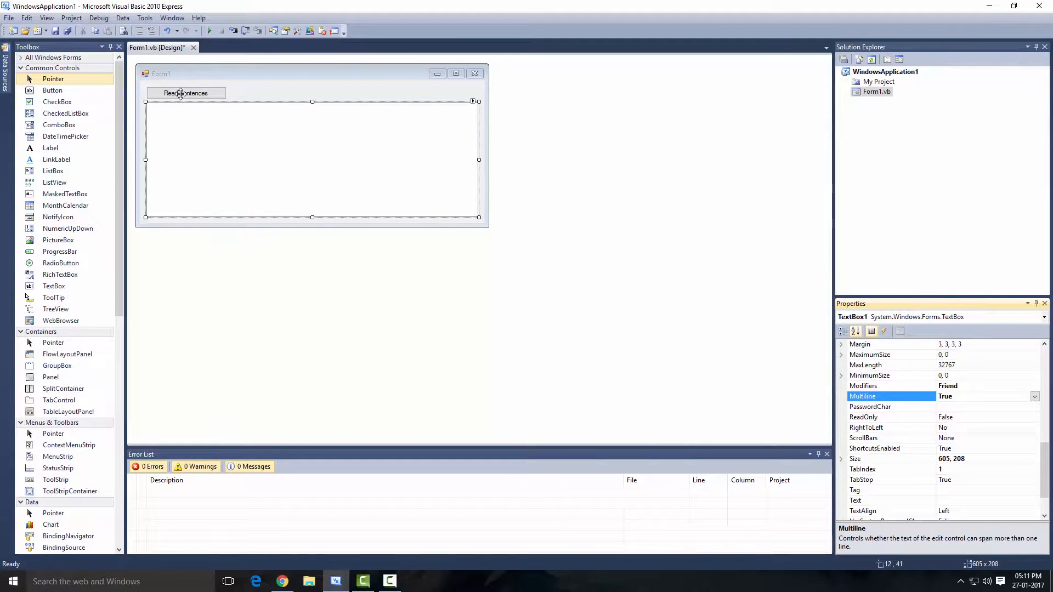
pyautogui.click(187, 93)
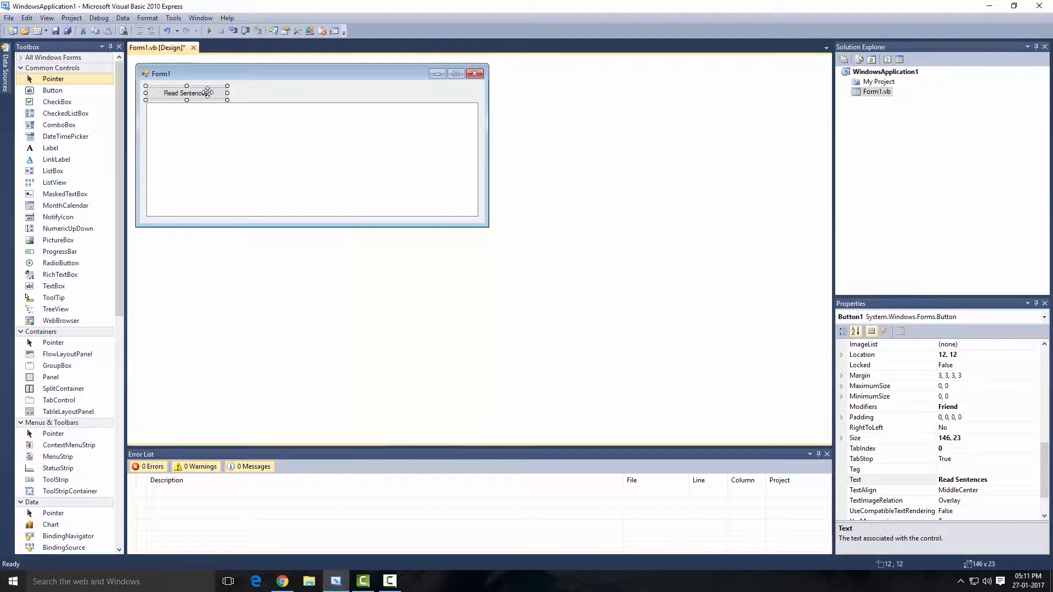
# In Button1_Click, declare SAPI and assign it CreateObject("SAPI.spvoice").
pyautogui.doubleClick(188, 93)
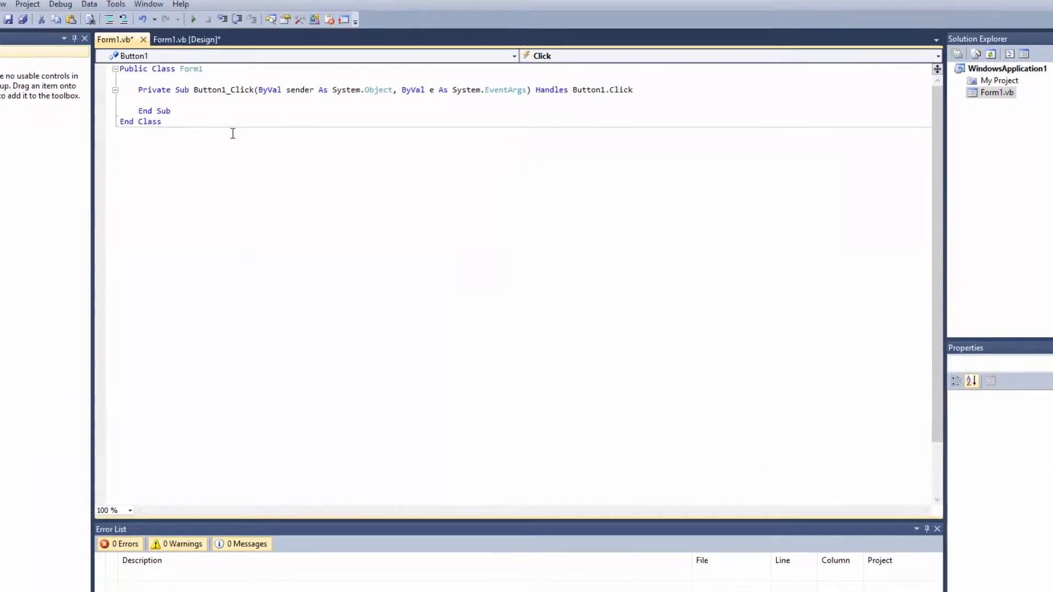
pyautogui.write('Dim SAPI')
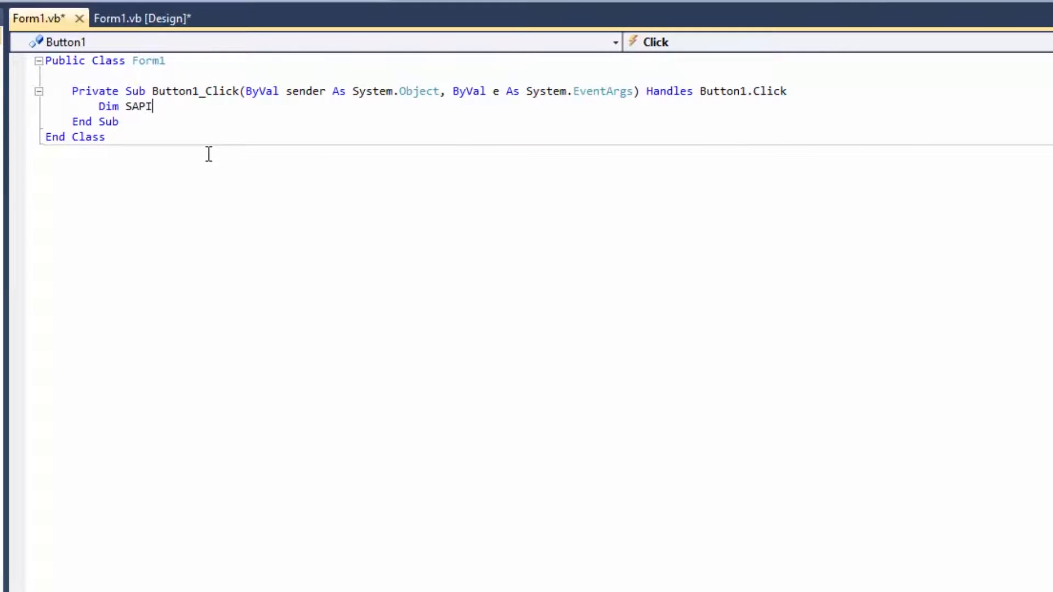
pyautogui.press('enter')
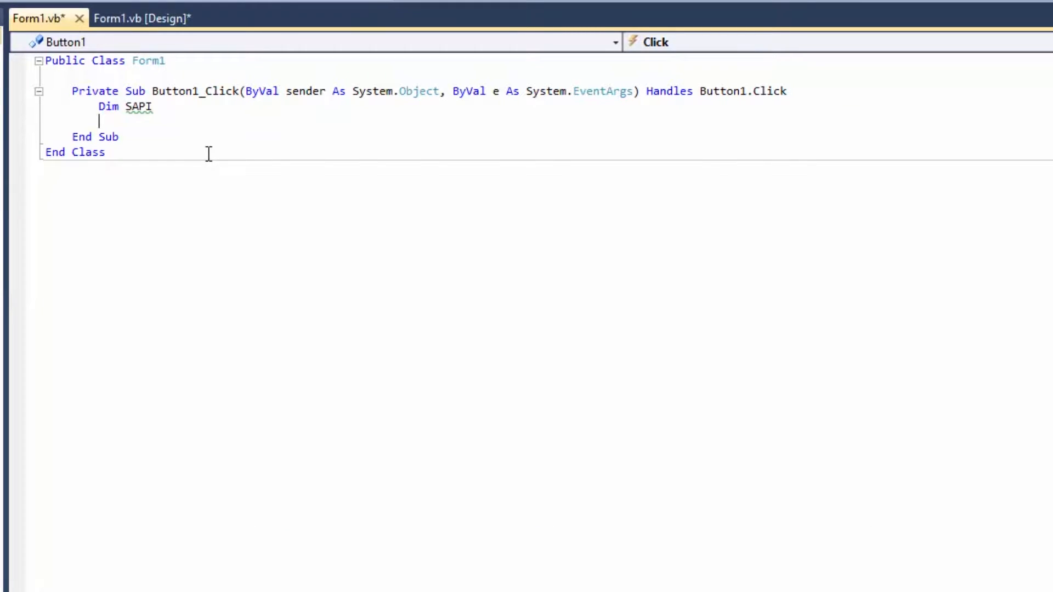
pyautogui.write('S')
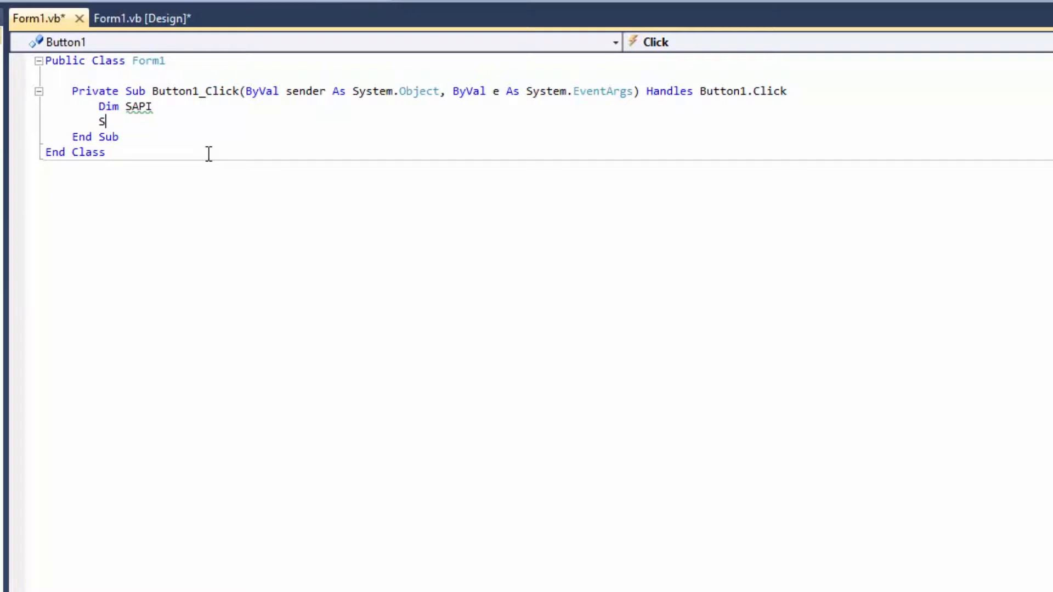
pyautogui.write('API')
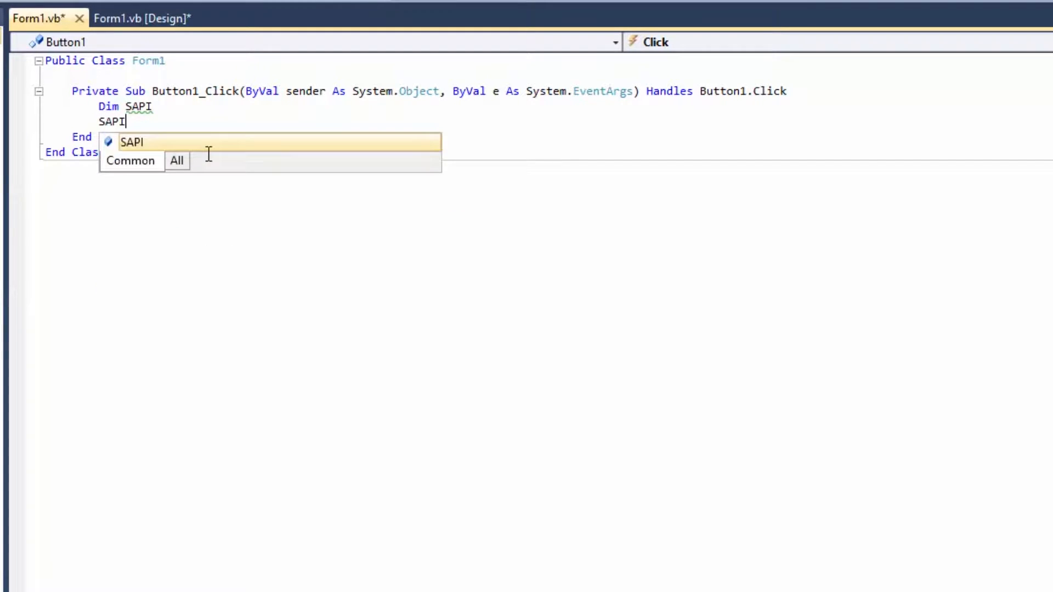
pyautogui.write('= createObject')
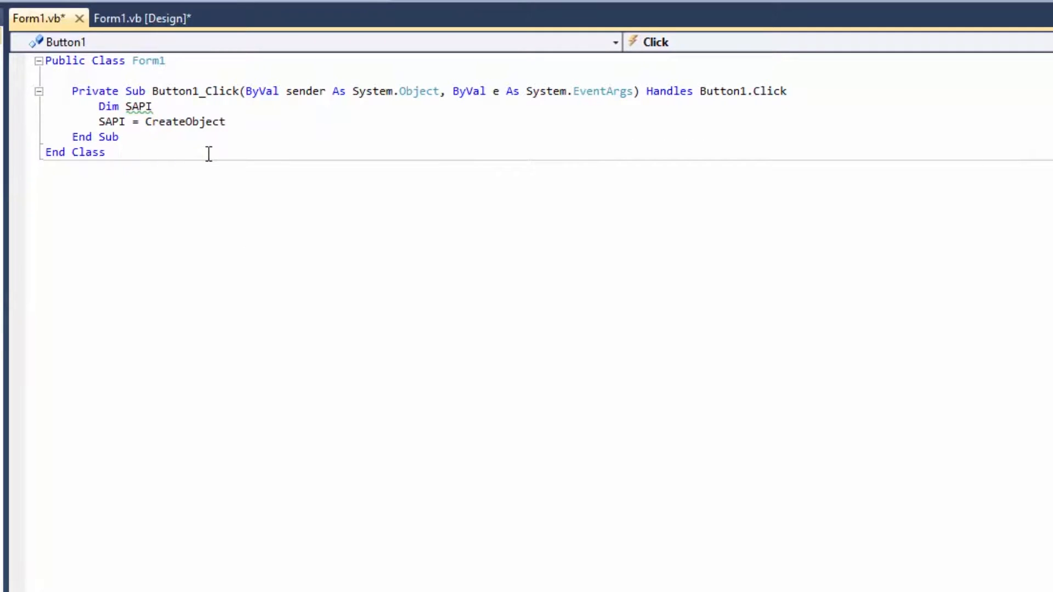
pyautogui.write('("')
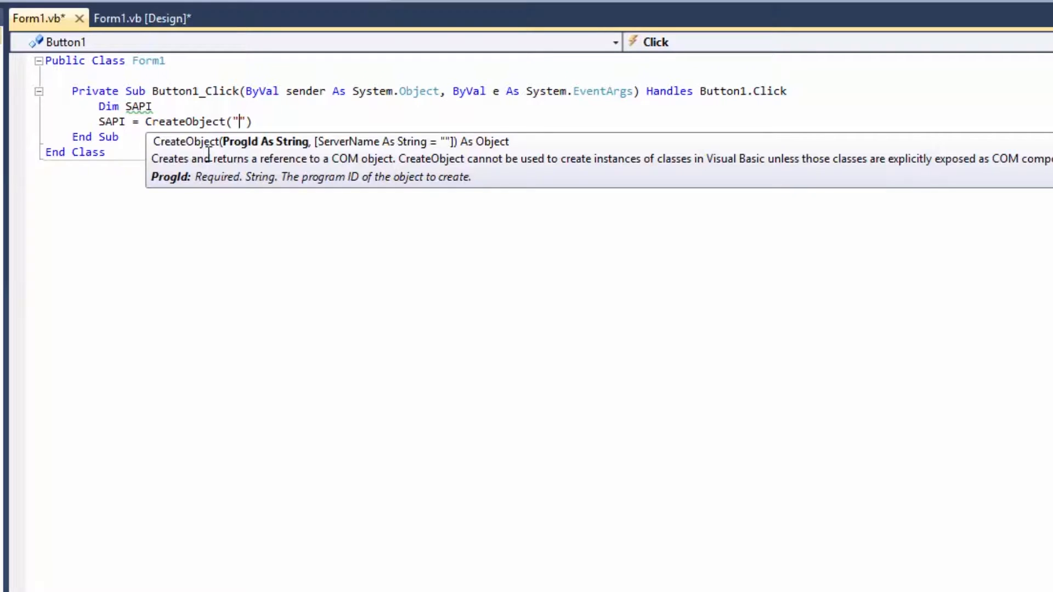
pyautogui.write('SAPI')
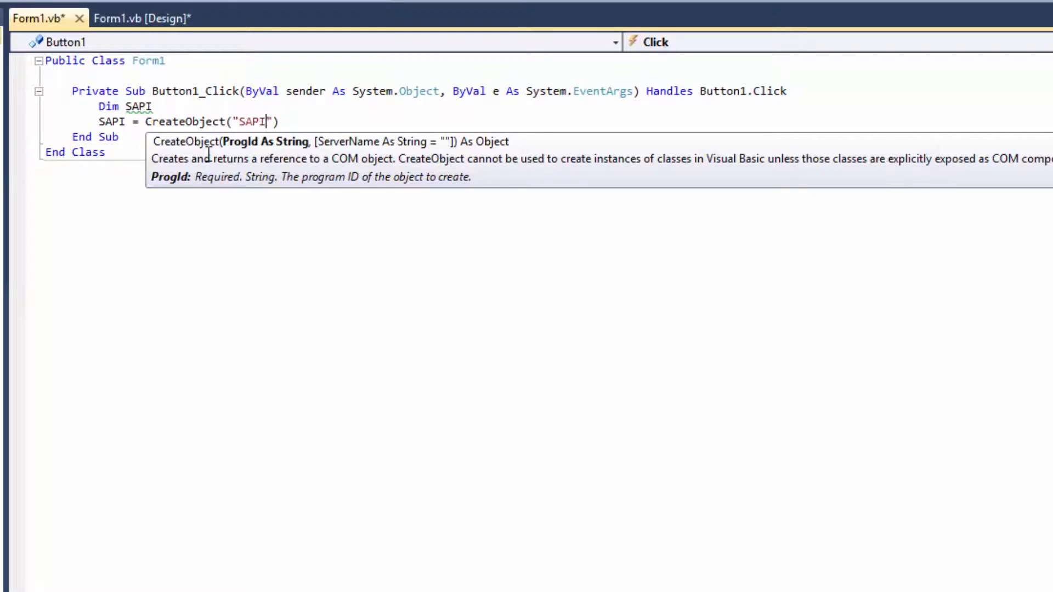
pyautogui.write('.sp')
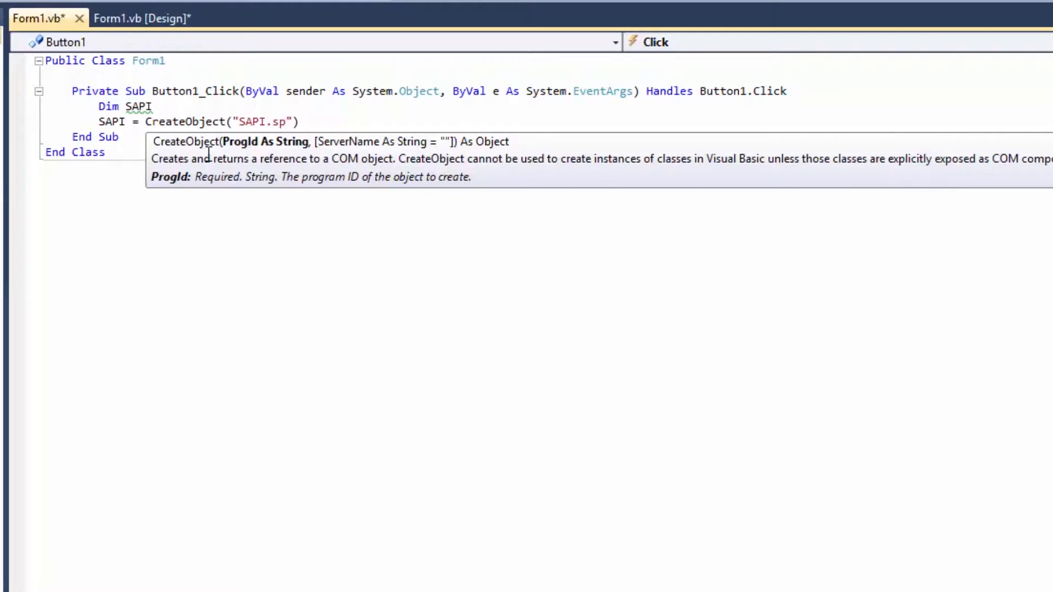
pyautogui.write('voice')
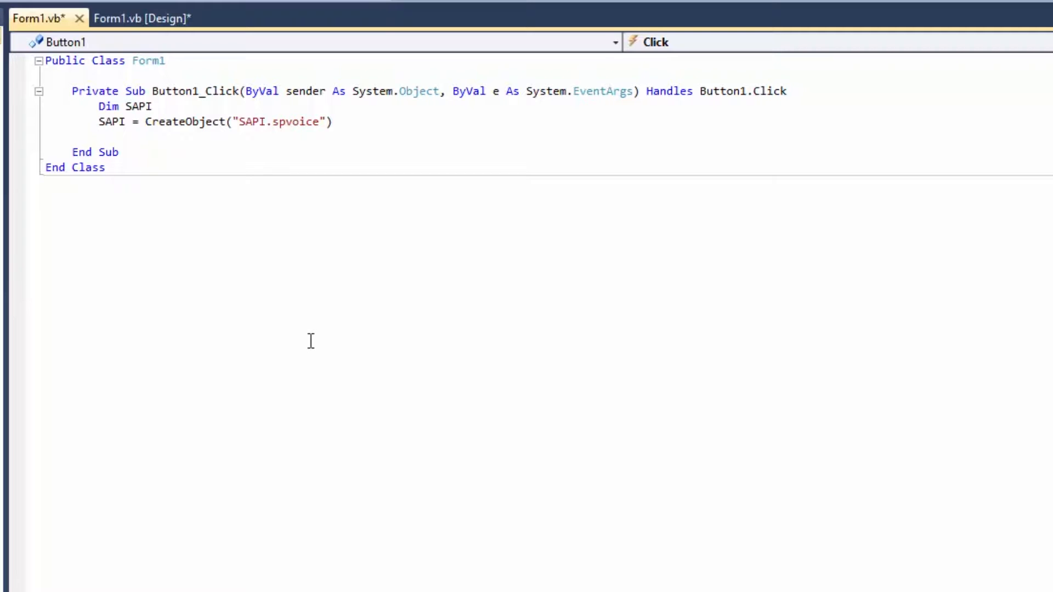
# Add SAPI.speak("Hello Youtube") so the button speaks a fixed greeting.
pyautogui.write('SAPI.s')
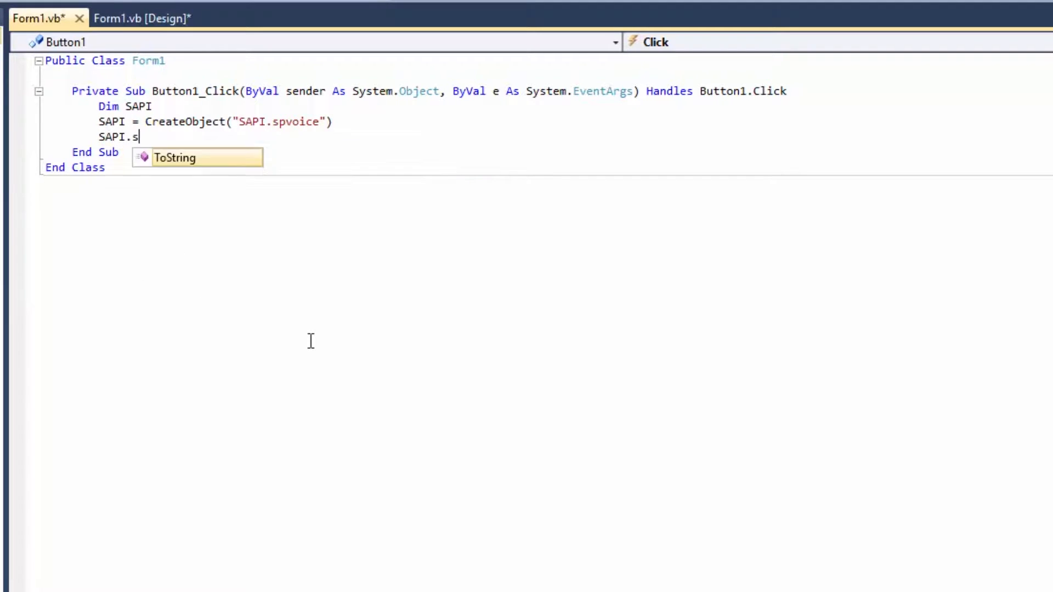
pyautogui.write('peak()')
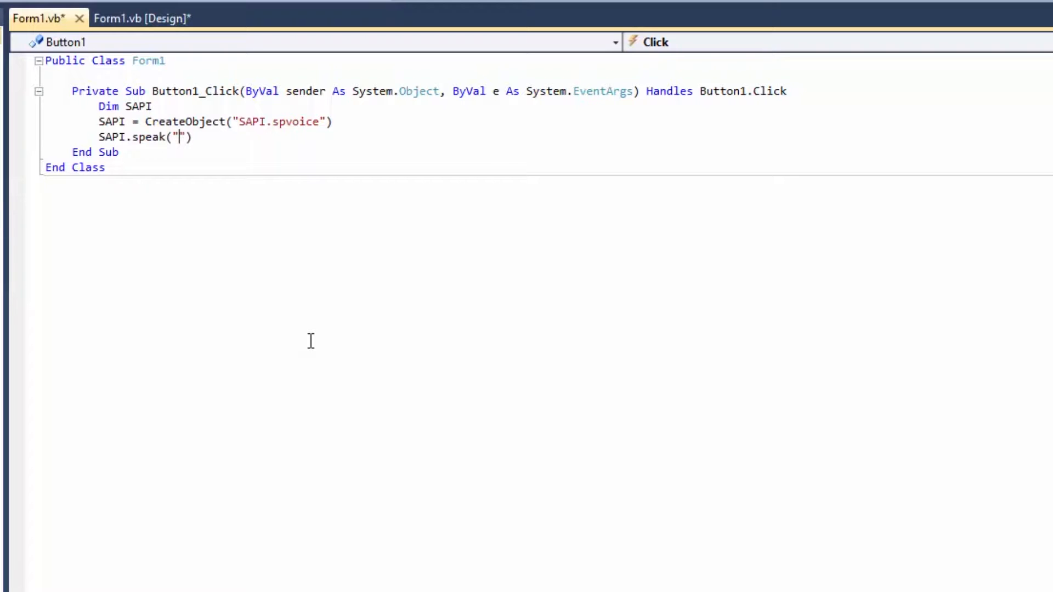
pyautogui.write('Hello')
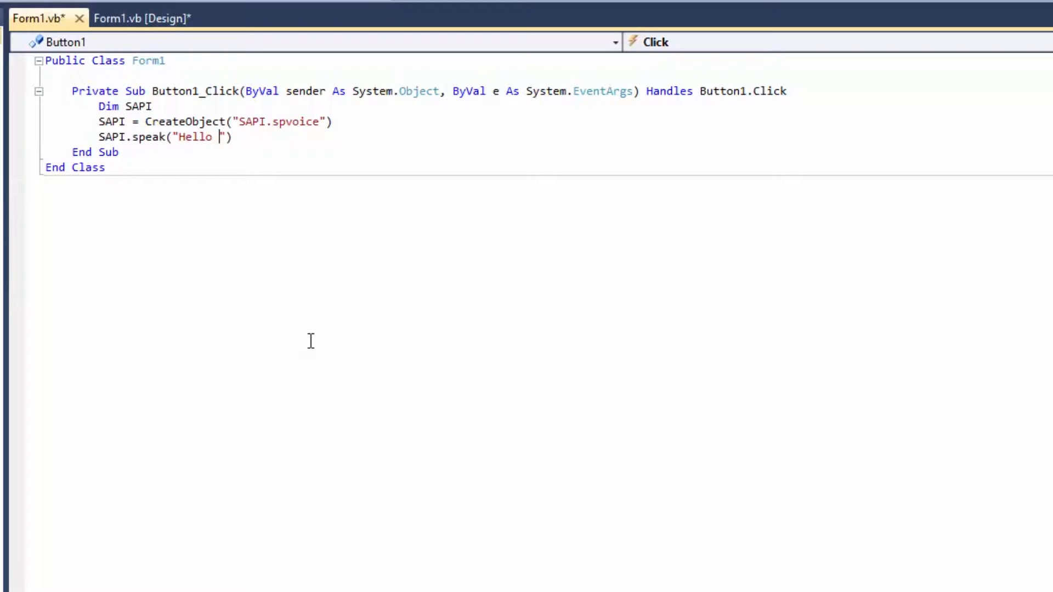
pyautogui.write('Youtube')
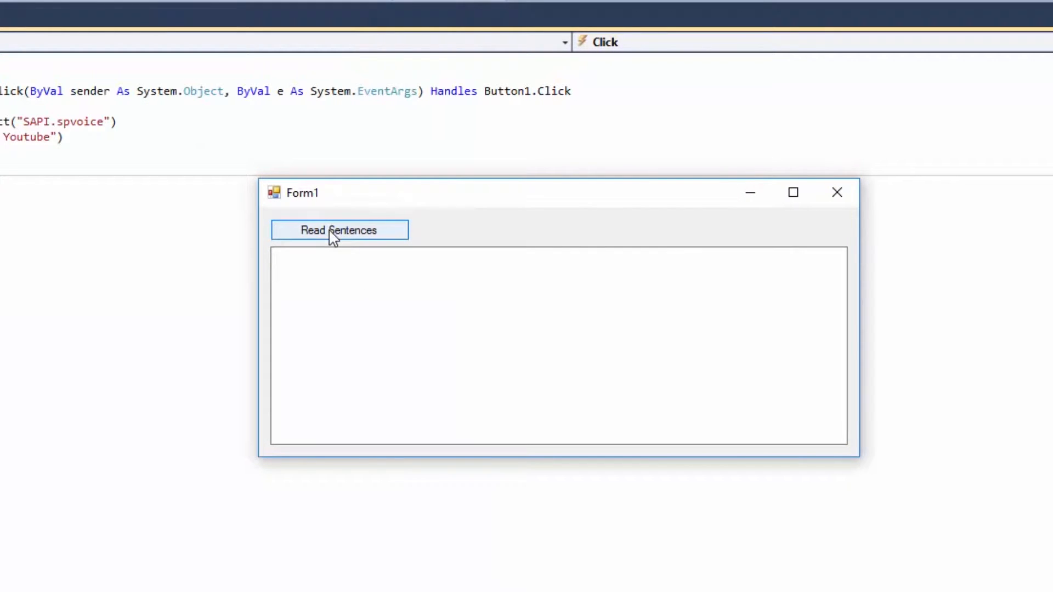
pyautogui.moveTo(811, 166)
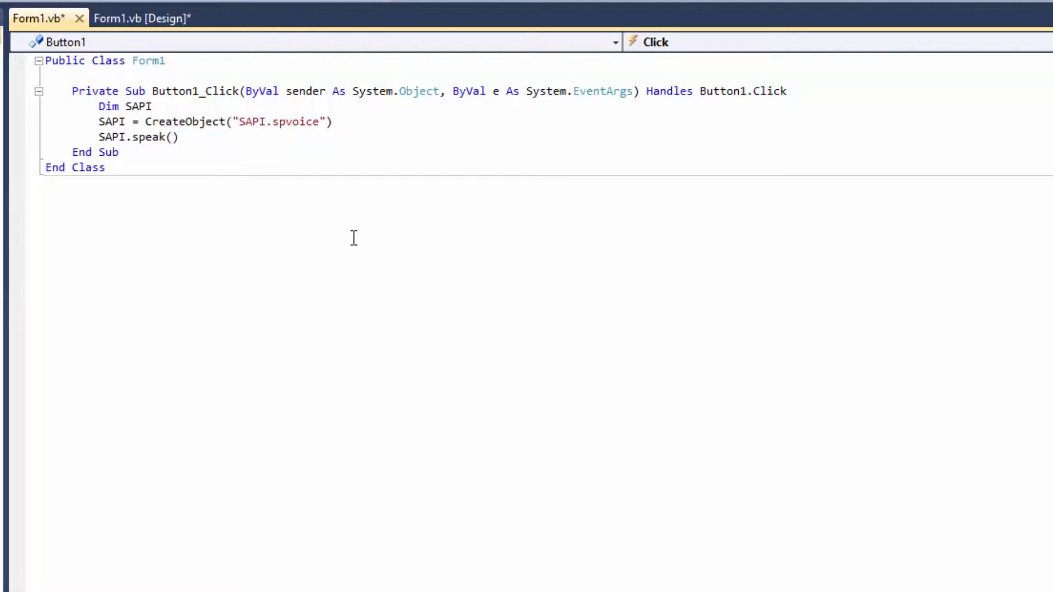
# Change the speak argument to textbox1.Text so the typed text is read aloud.
pyautogui.write('textbox1')
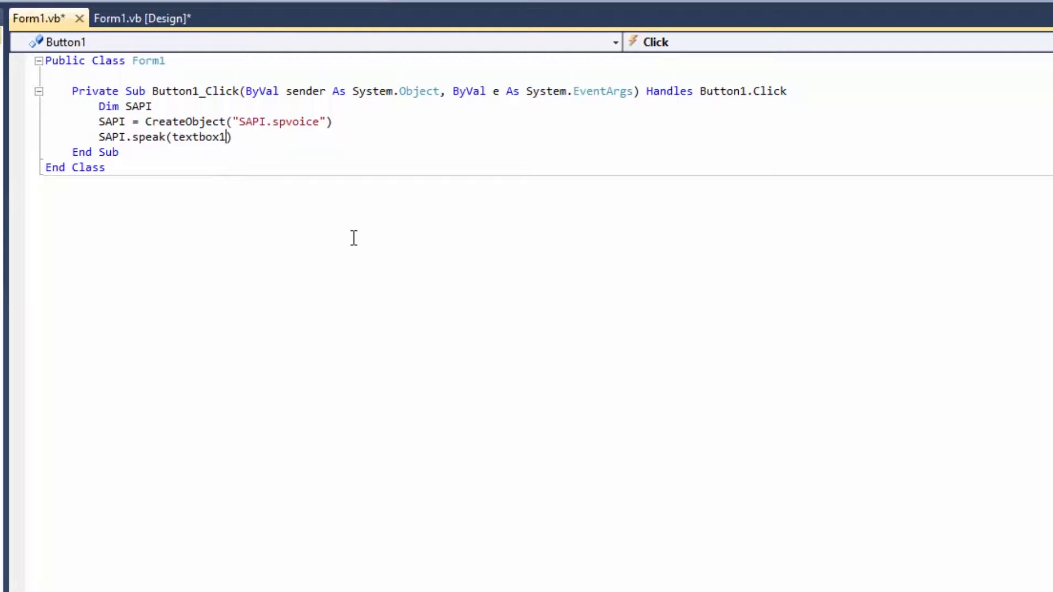
pyautogui.write('.Text)')
pyautogui.write('Welcome to')
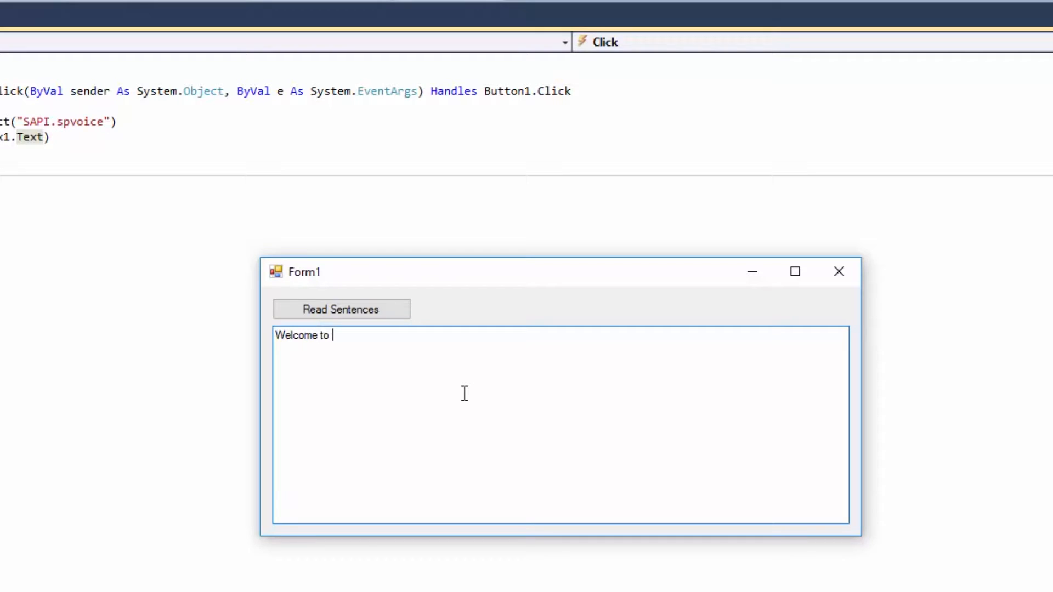
# Enter 'Welcome to Vb crazy tutorial. Please subscribe to the channel' and have it read aloud.
pyautogui.write('Vb cra')
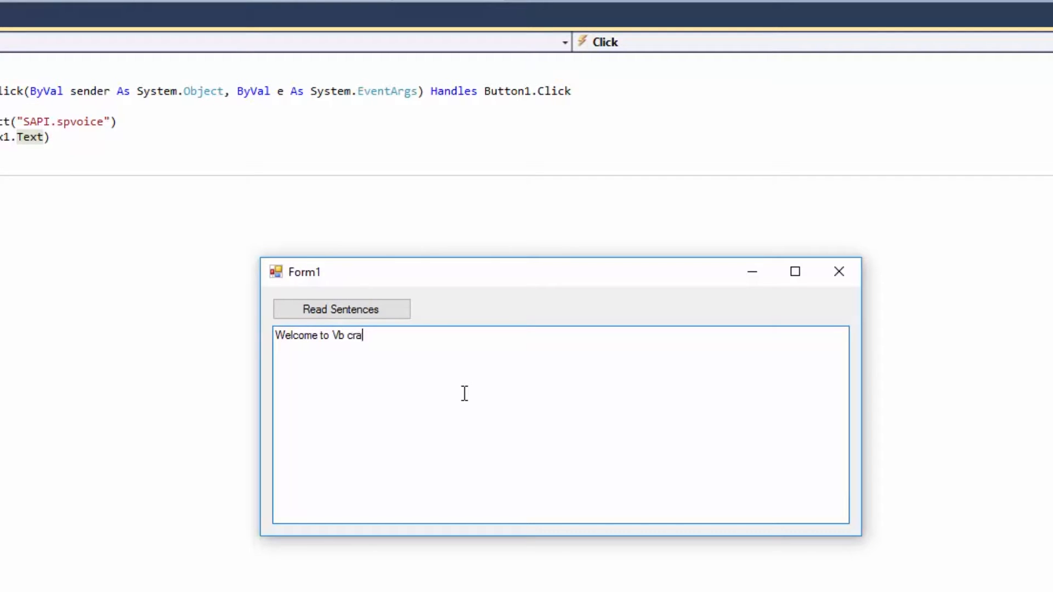
pyautogui.write('zy tutorial')
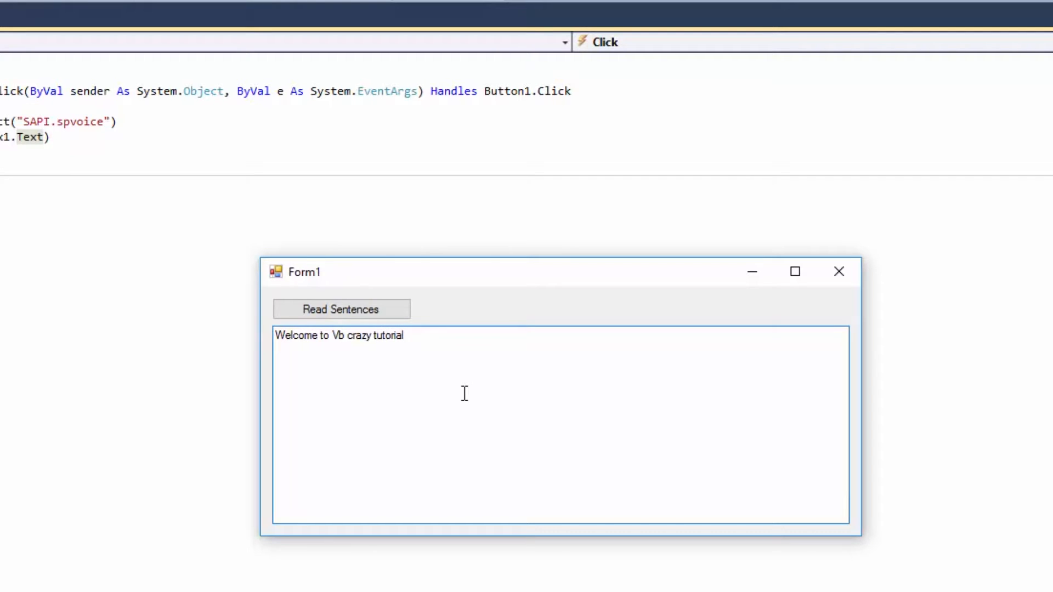
pyautogui.write('. Please sub')
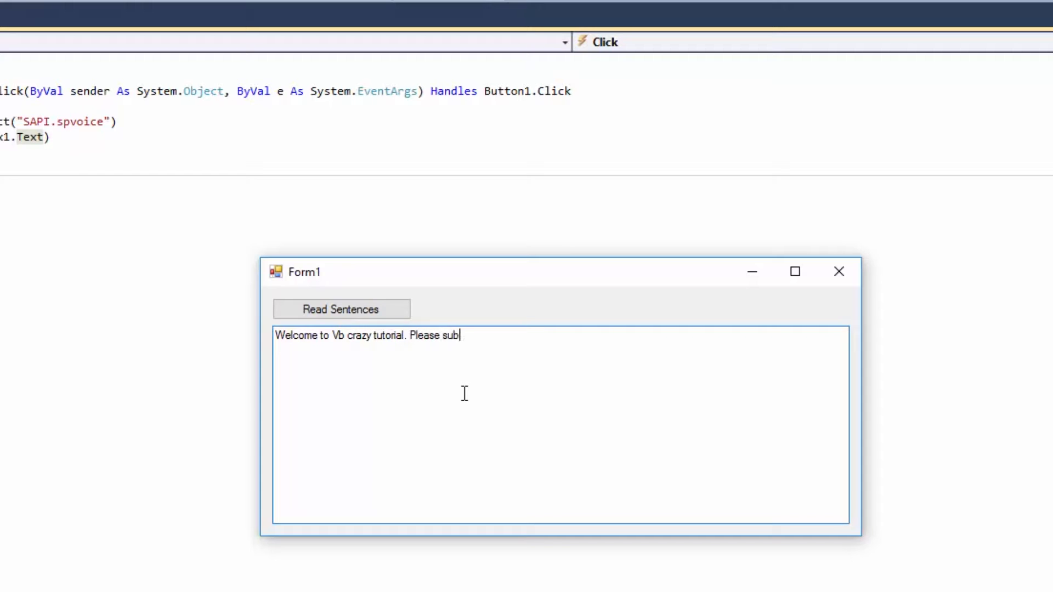
pyautogui.write('scribe to')
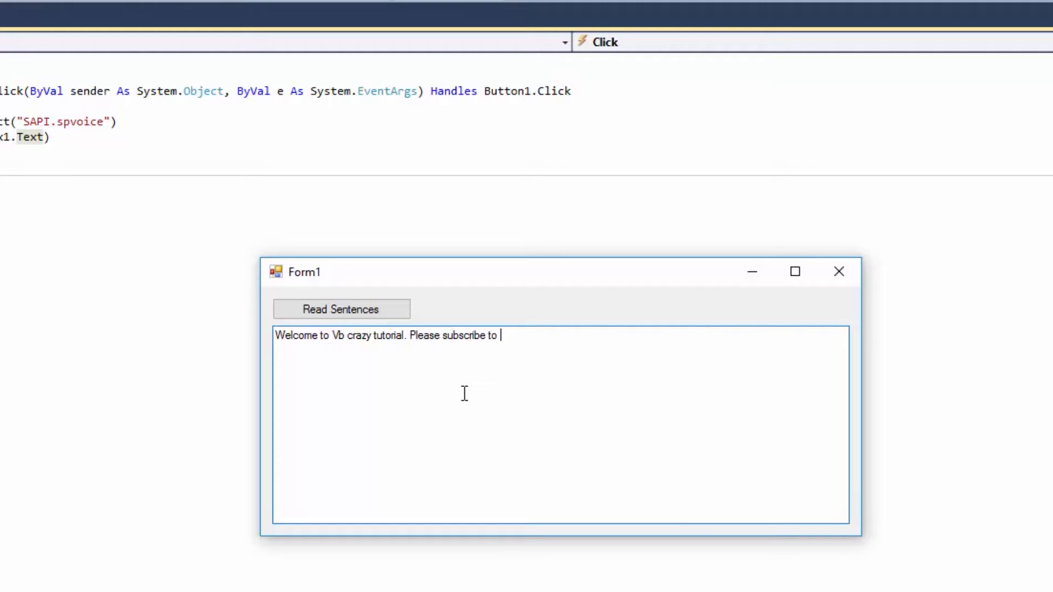
pyautogui.write('the channel')
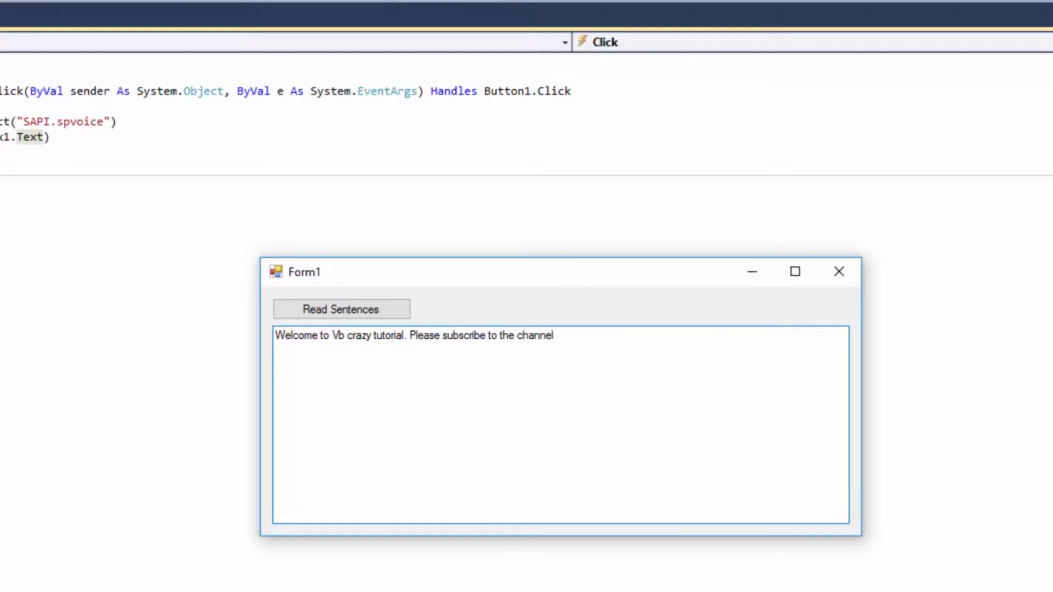
pyautogui.click(341, 308)
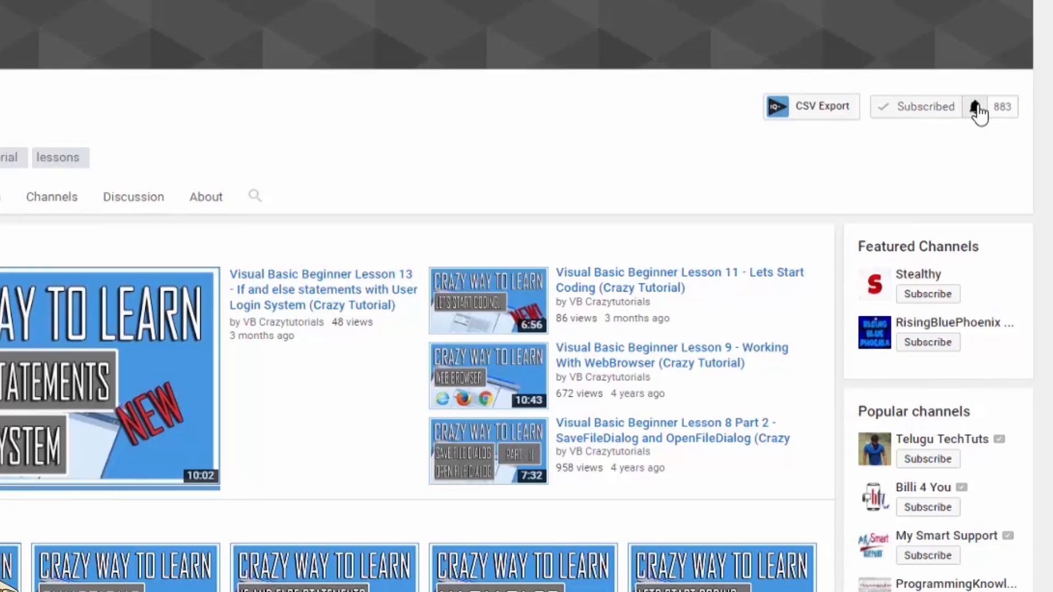
# Turn on all notifications for the subscribed VB Crazytutorials channel.
pyautogui.click(975, 106)
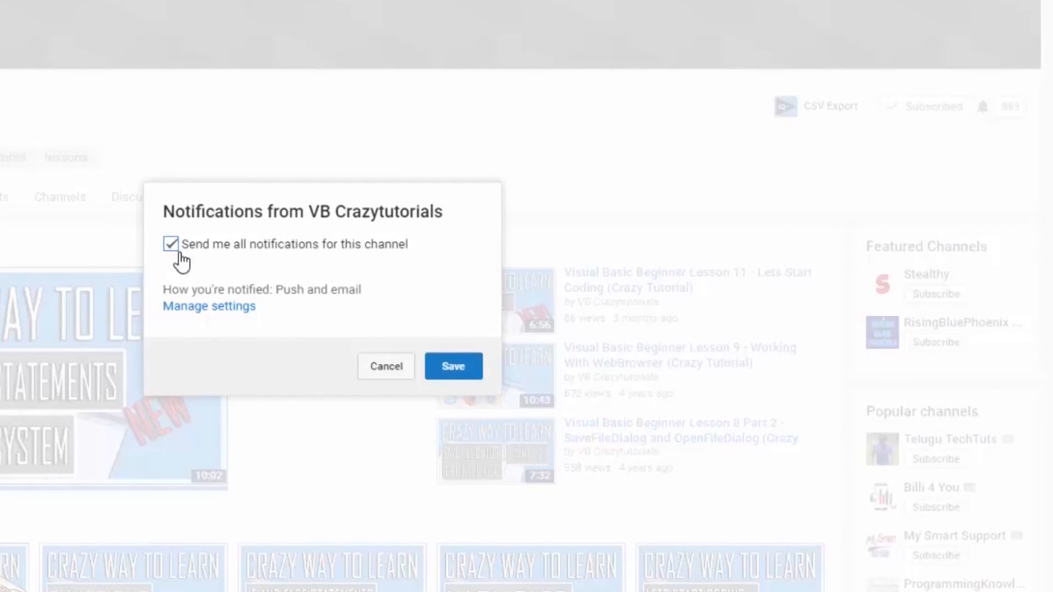